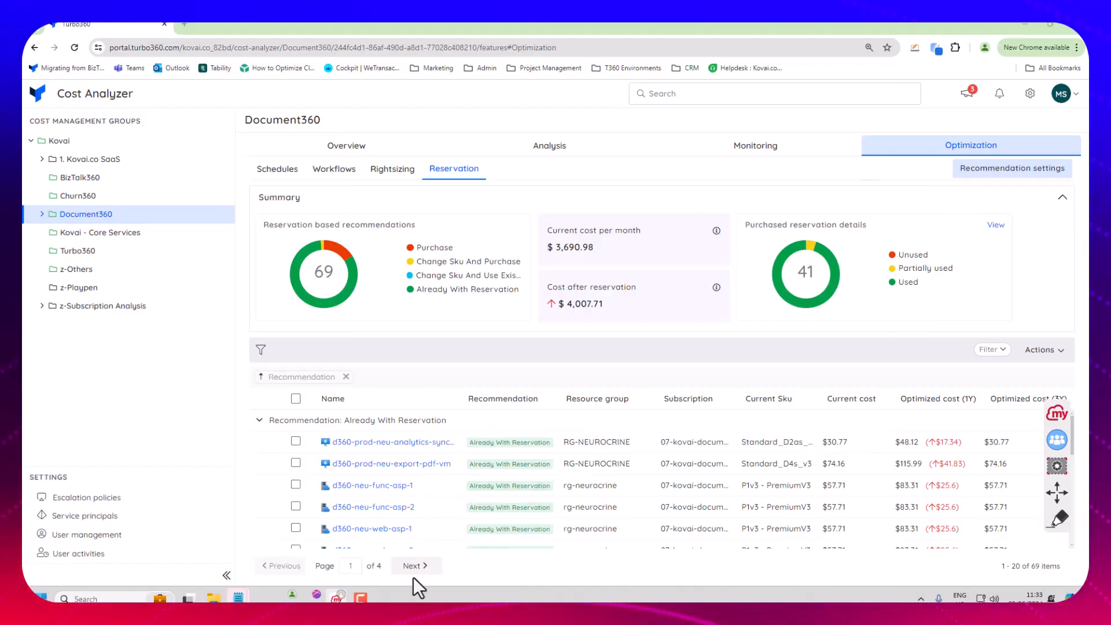
mouse_move(429, 548)
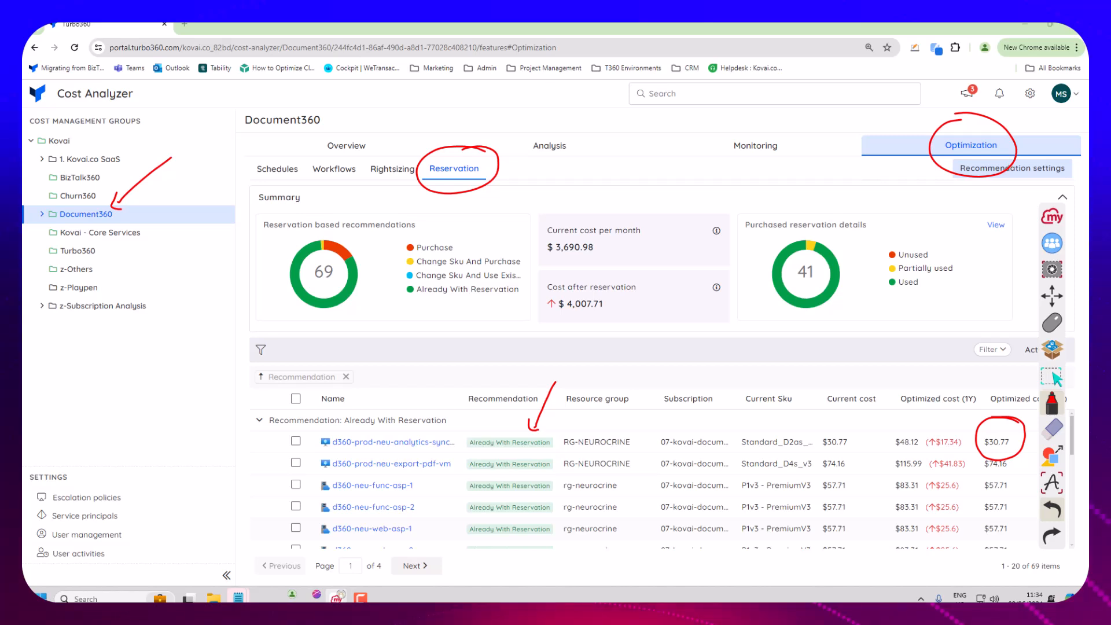
Step: Show utilization and reservation cost details for the D360-Prod-Neu-Analytics-Sync-Vm resource
click(1051, 402)
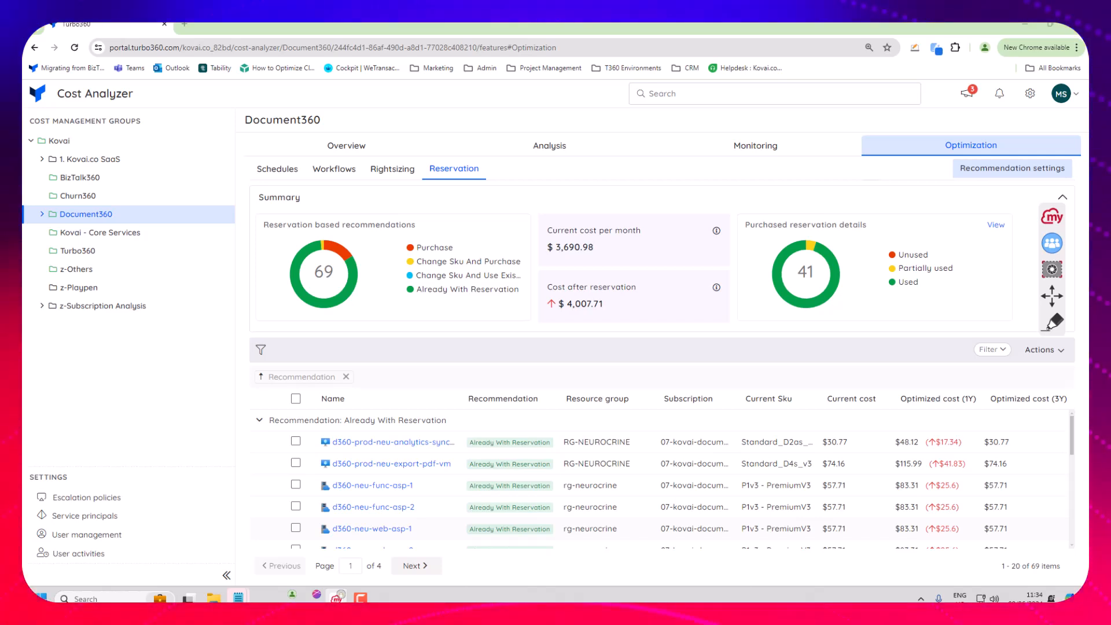
click(392, 443)
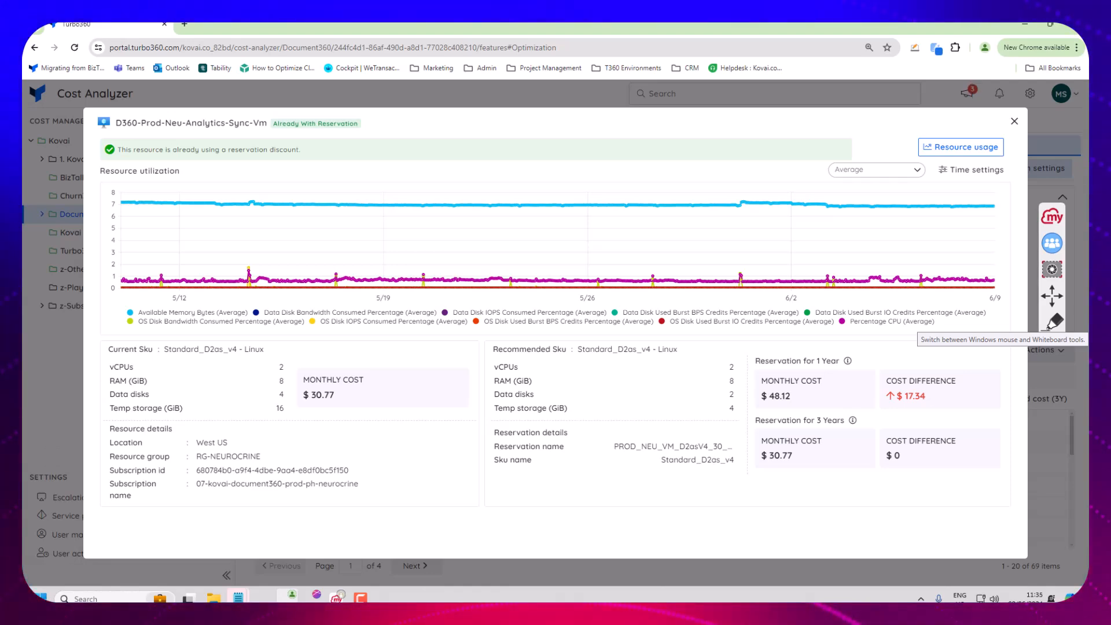
Step: Close the resource details and view Document360's 41 purchased reservations with usage status
click(1014, 121)
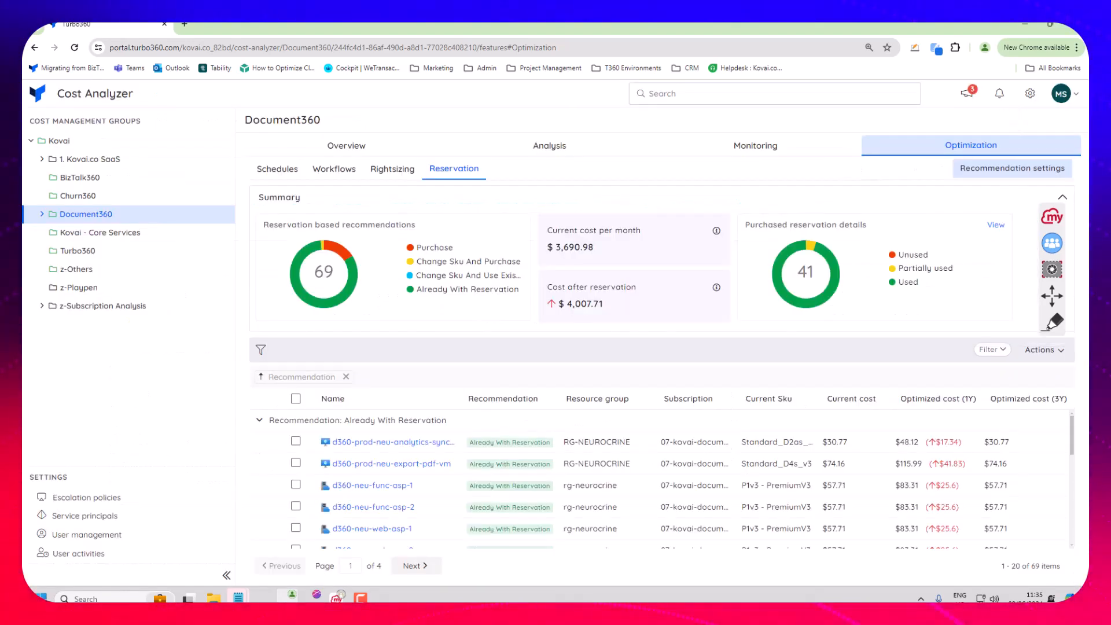
mouse_move(1052, 316)
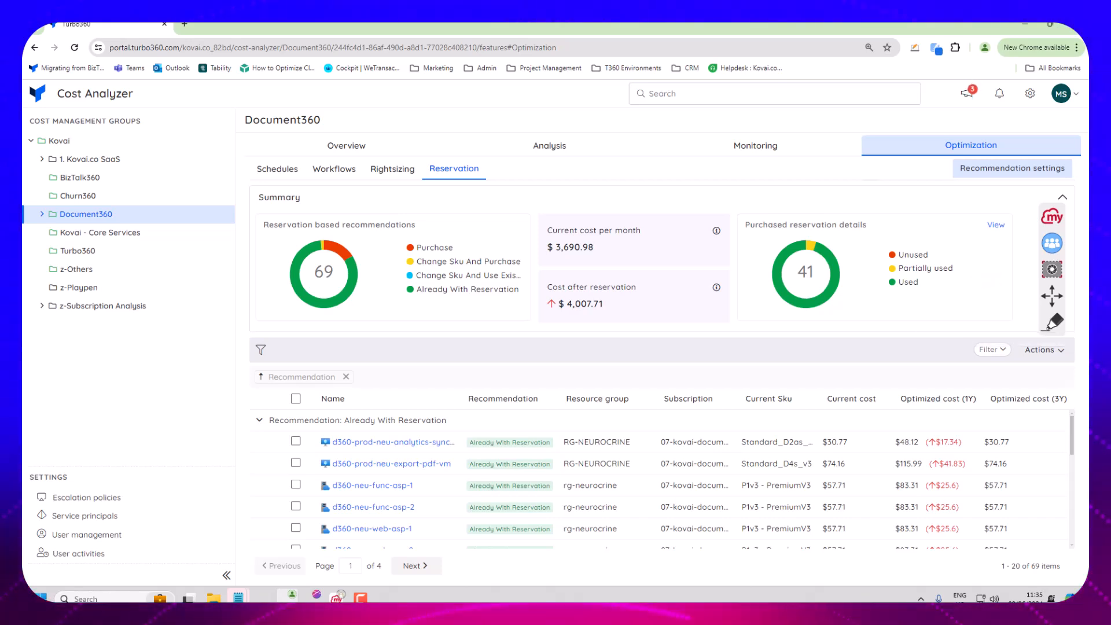
mouse_move(1056, 324)
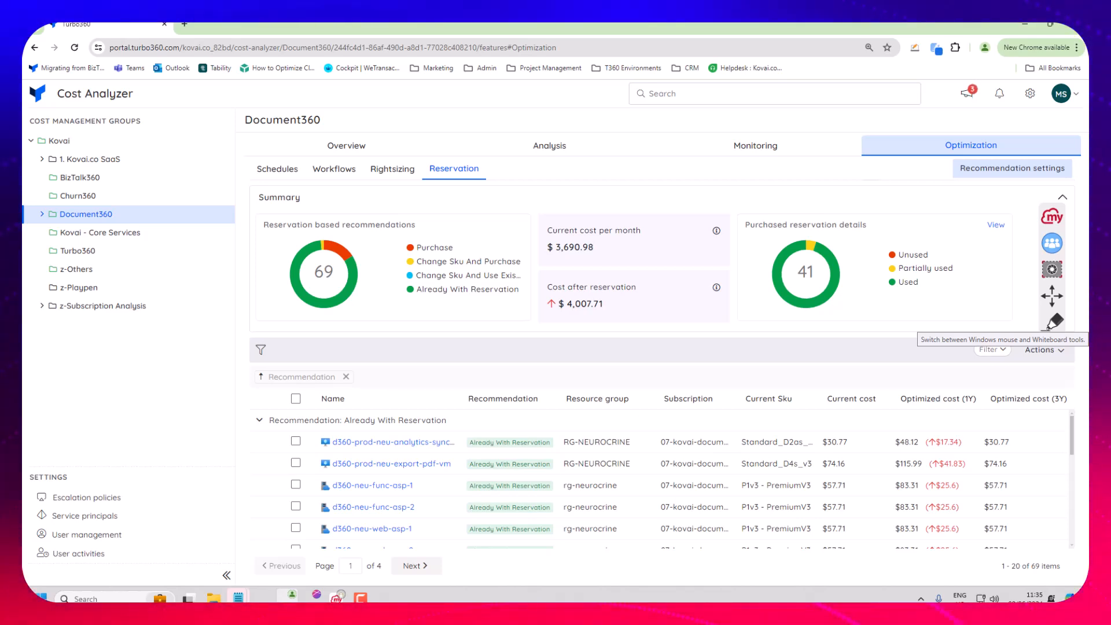
click(996, 225)
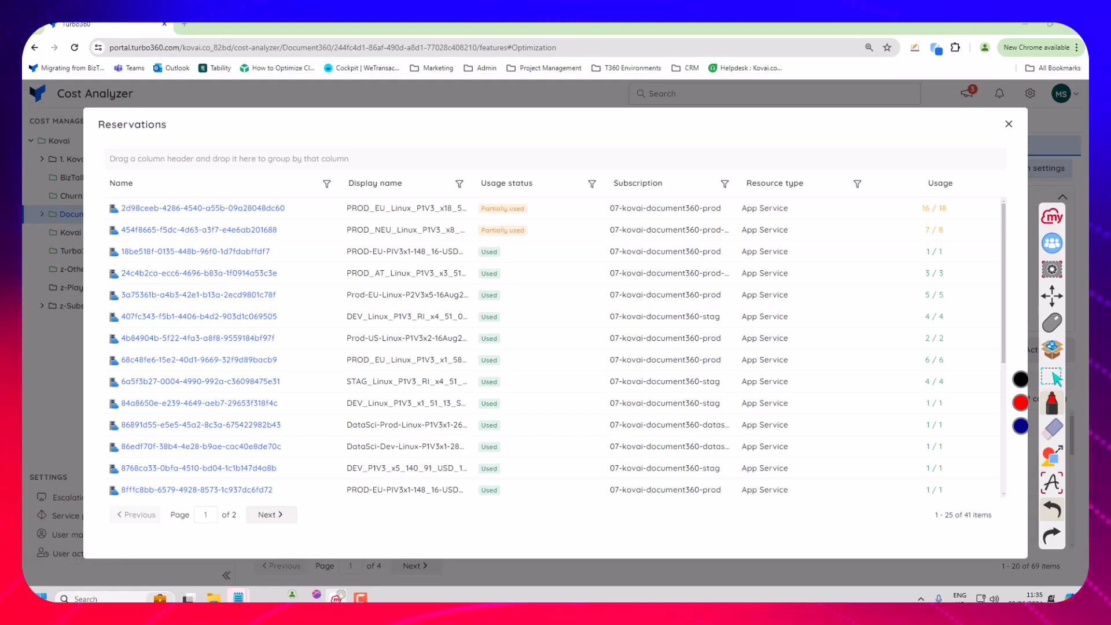
Step: Show consumption of the PROD_EU_Linux_P1V3_x18 reservation across five production resources with used hours
drag(474, 198, 539, 237)
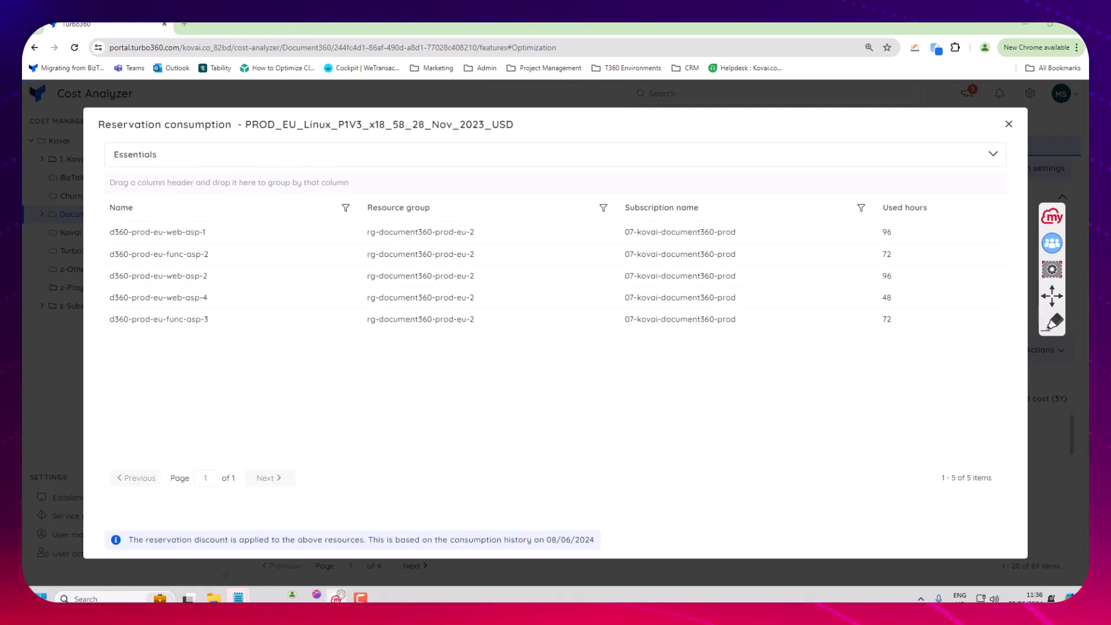
Step: Close Reservation consumption and return to the list of 41 purchased reservations
click(1052, 323)
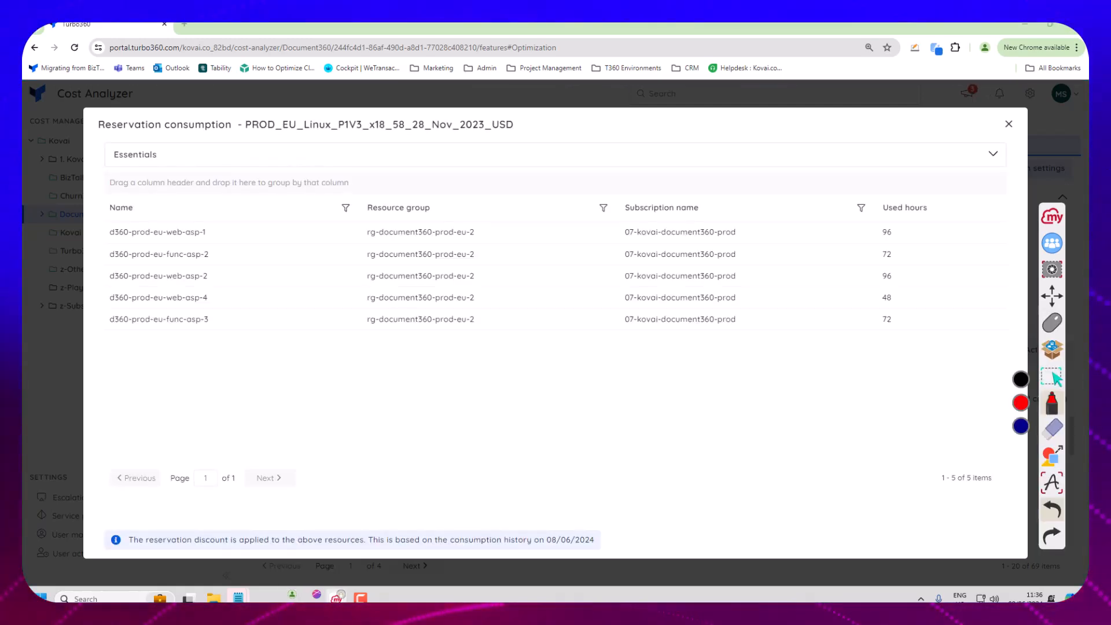
drag(219, 213, 220, 334)
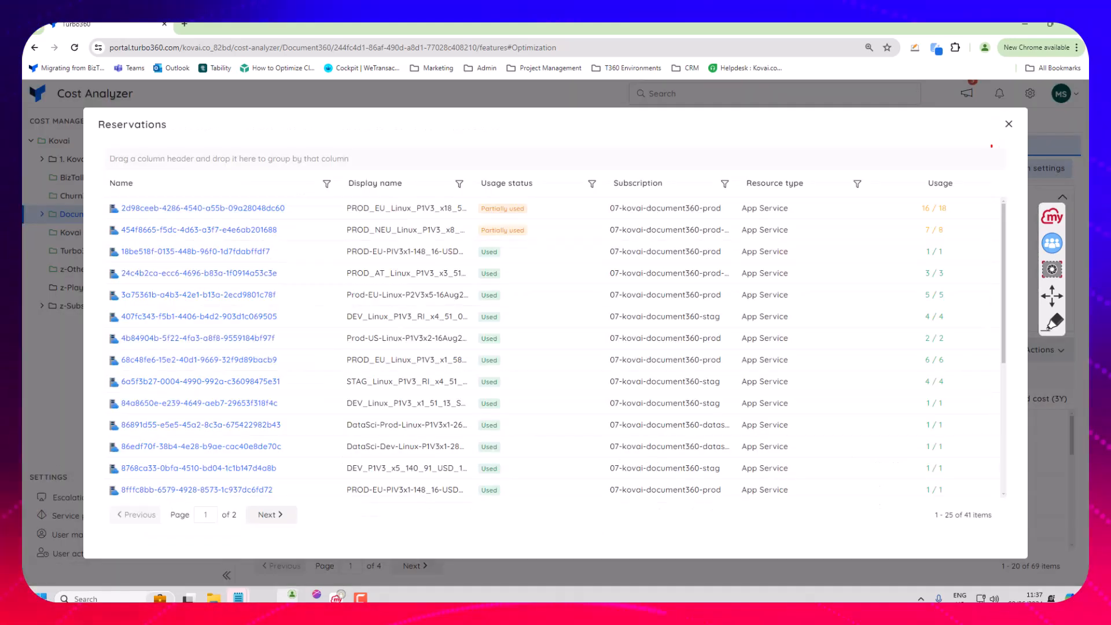
mouse_move(1053, 294)
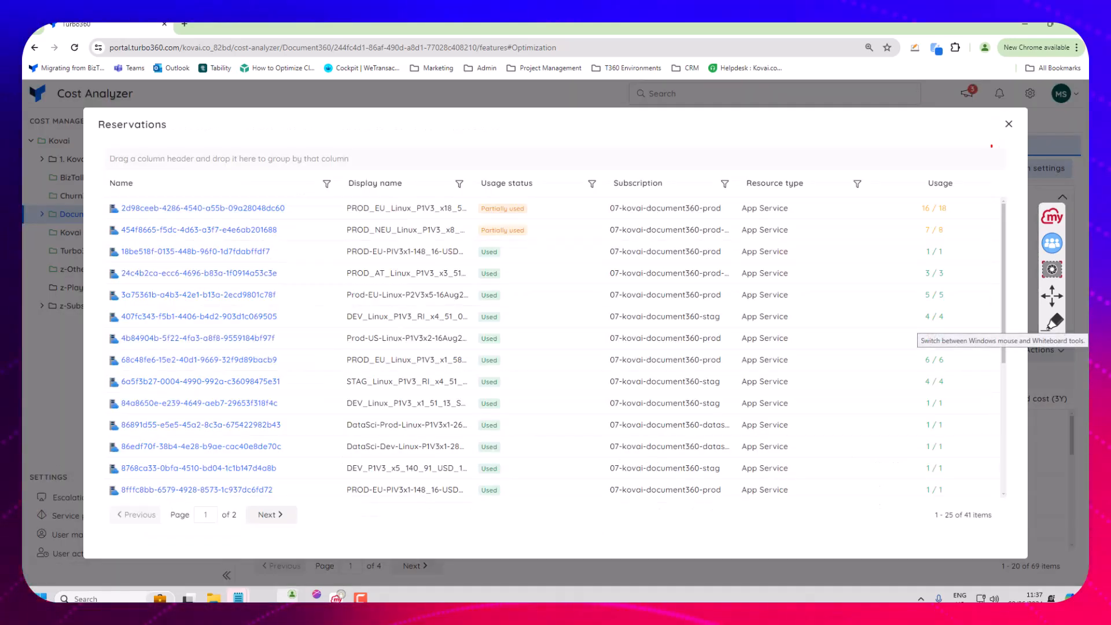